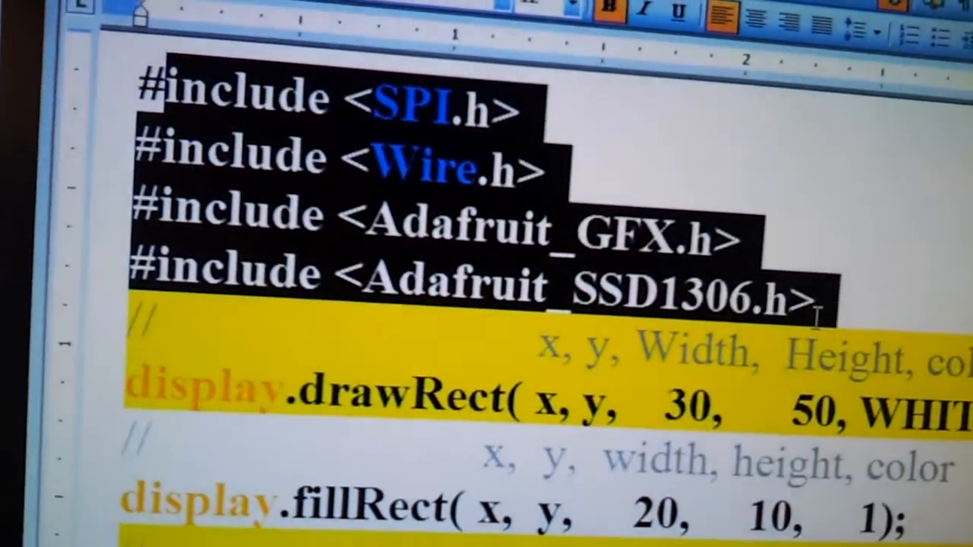
# Scroll through the Adafruit function reference and highlight the fillRect function name
pyautogui.scroll(-3)
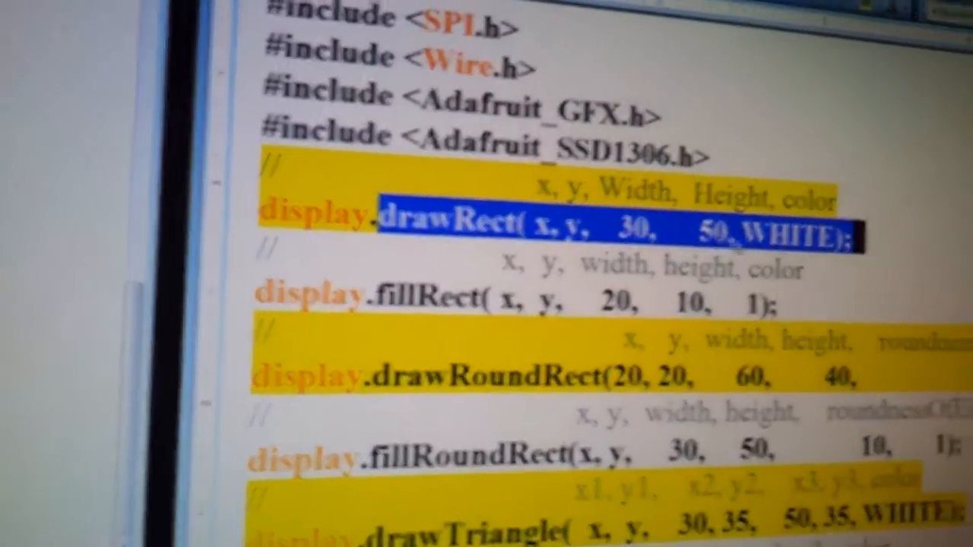
pyautogui.scroll(-3)
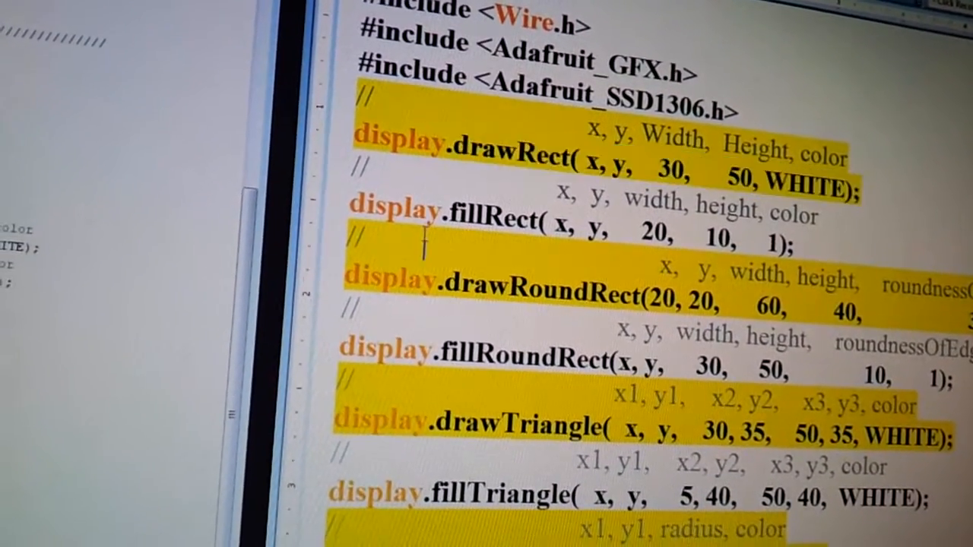
pyautogui.doubleClick(486, 211)
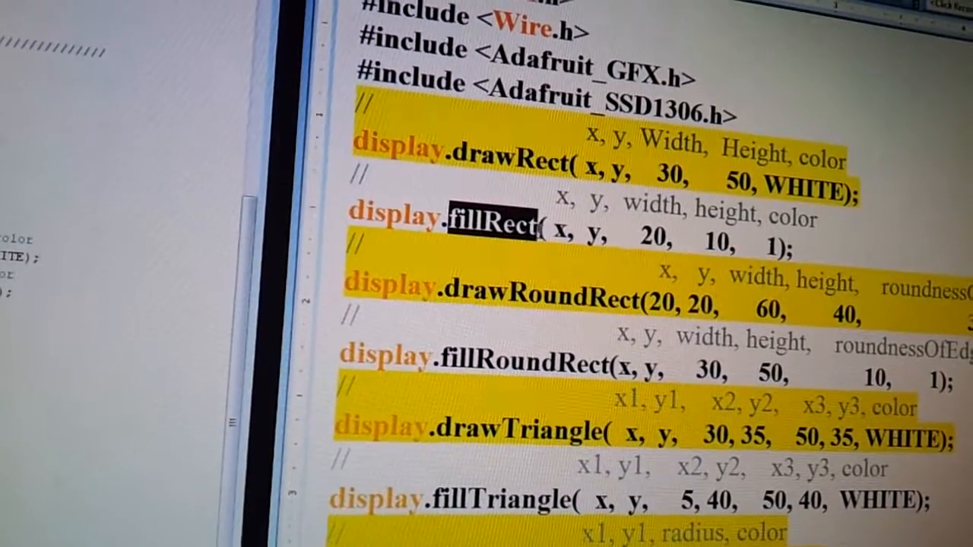
pyautogui.scroll(-3)
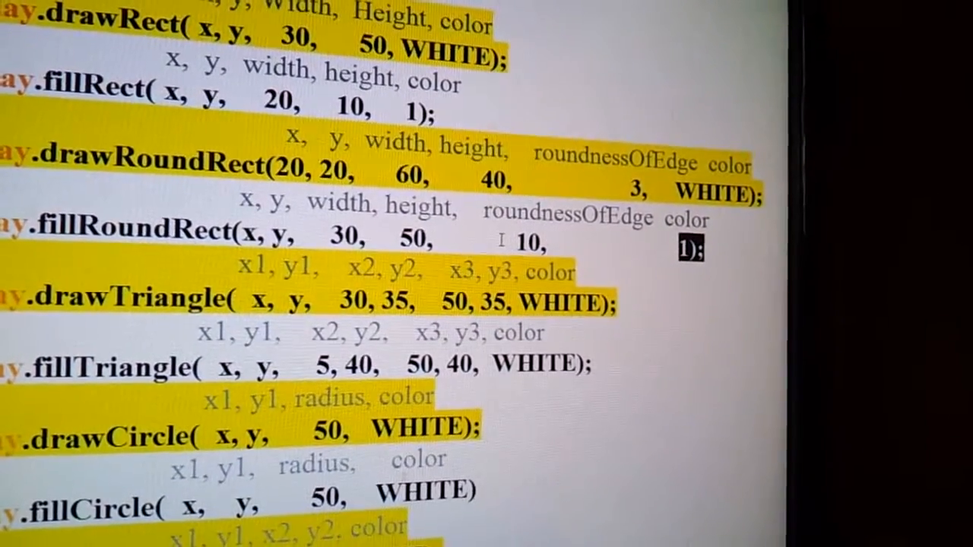
# Continue down the reference and highlight the drawTriangle function and the following call
pyautogui.scroll(-3)
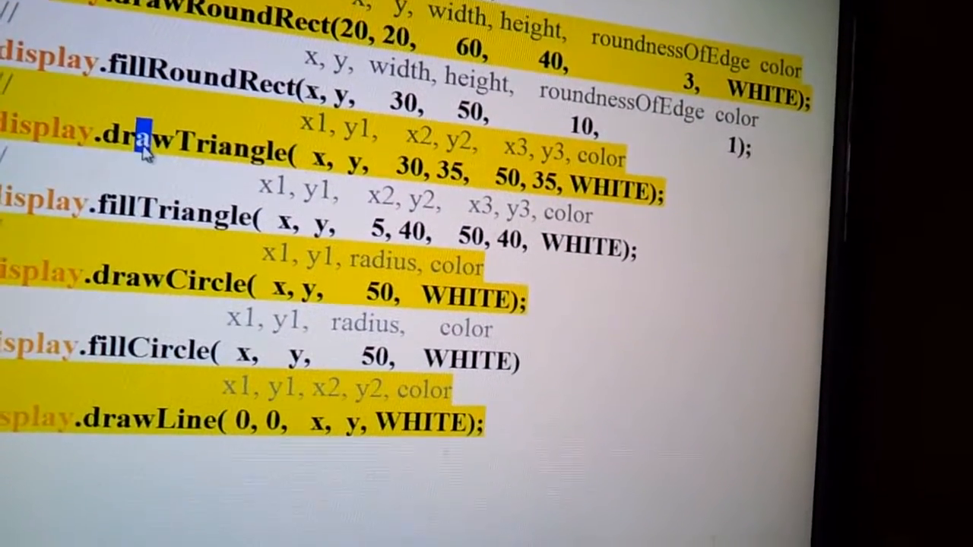
pyautogui.moveTo(121, 140); pyautogui.dragTo(669, 191)
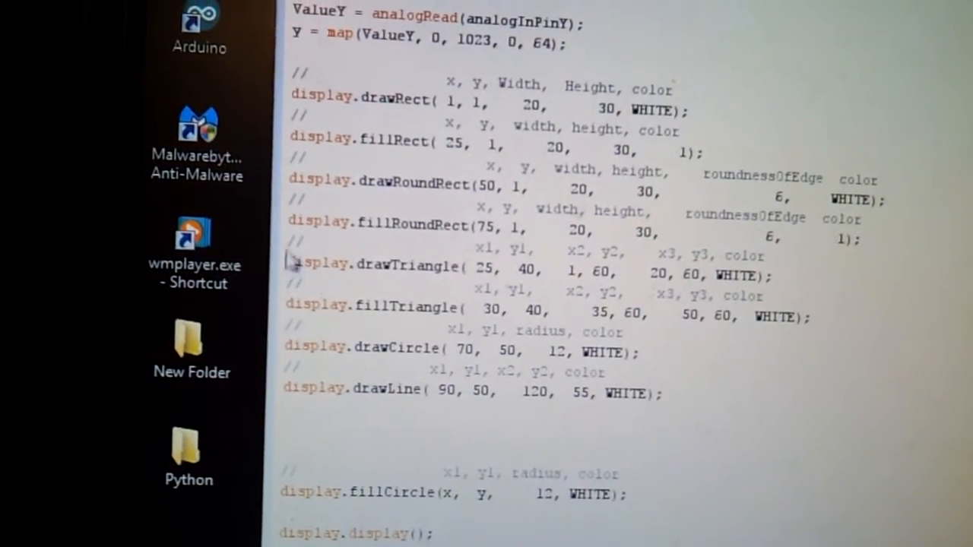
pyautogui.moveTo(289, 259); pyautogui.dragTo(813, 320)
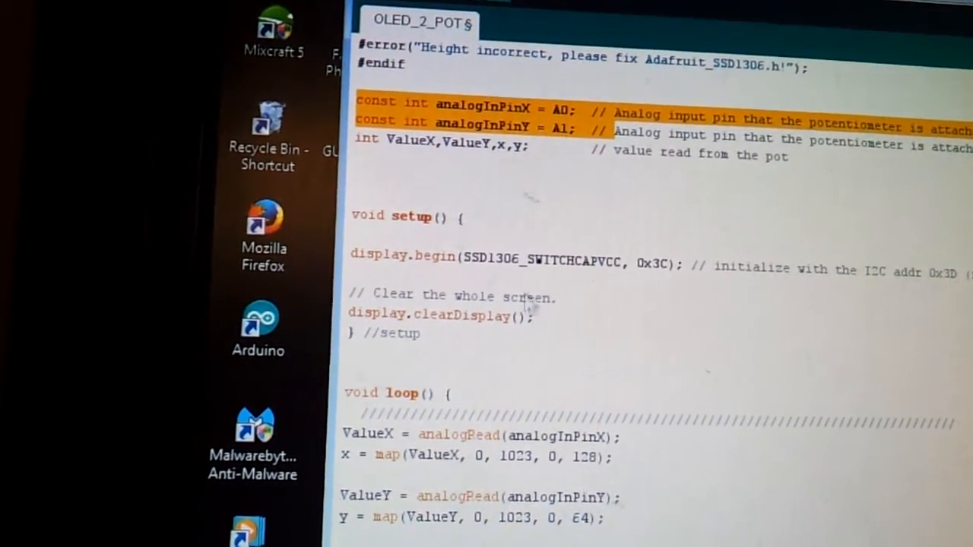
pyautogui.scroll(-3)
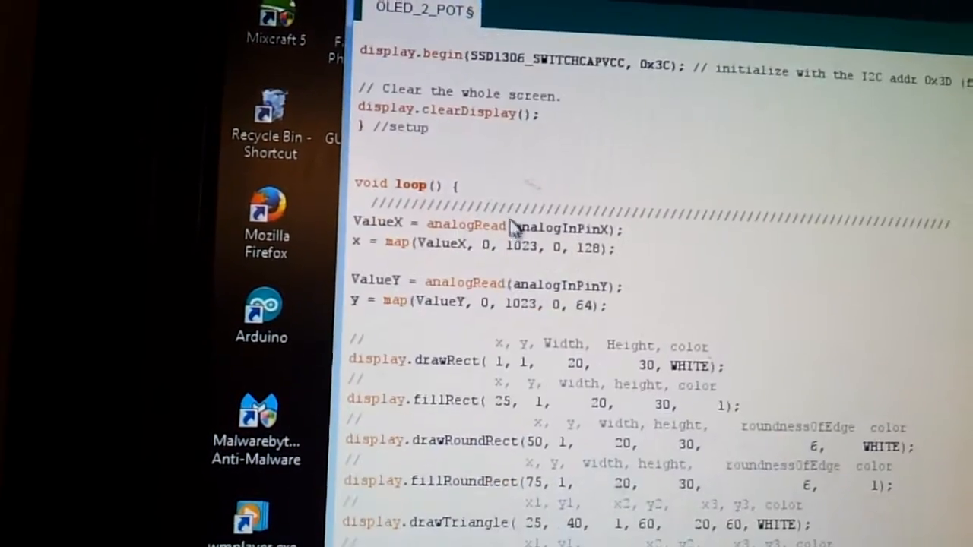
pyautogui.moveTo(354, 222); pyautogui.dragTo(624, 248)
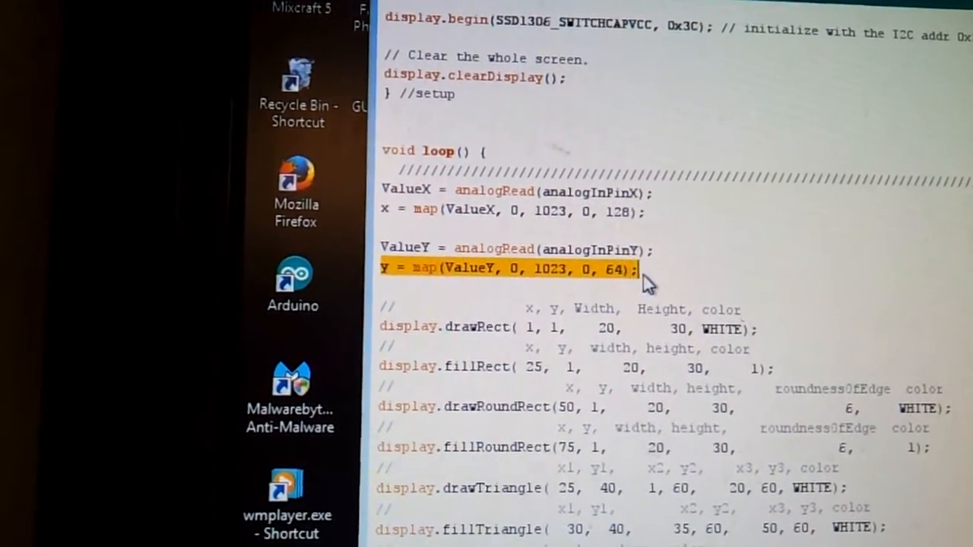
pyautogui.scroll(-3)
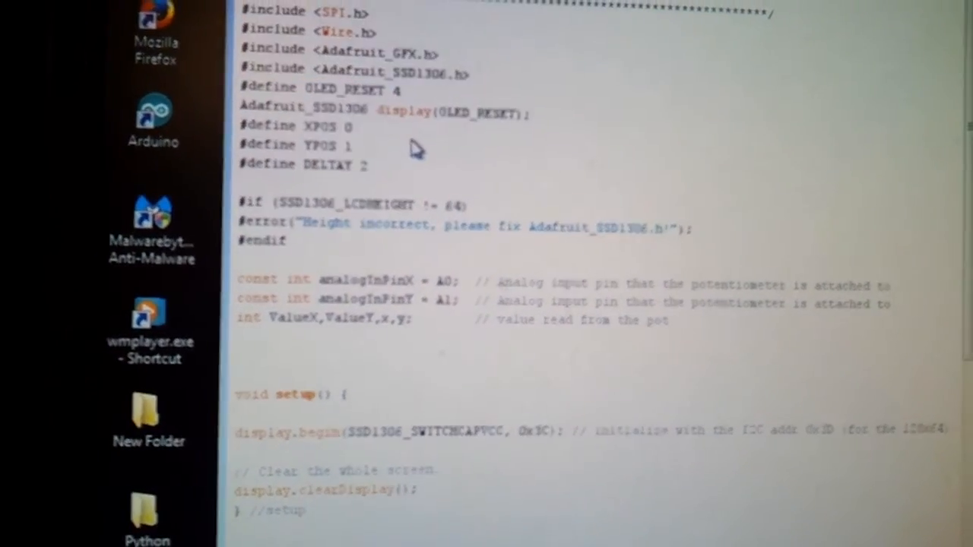
pyautogui.scroll(-3)
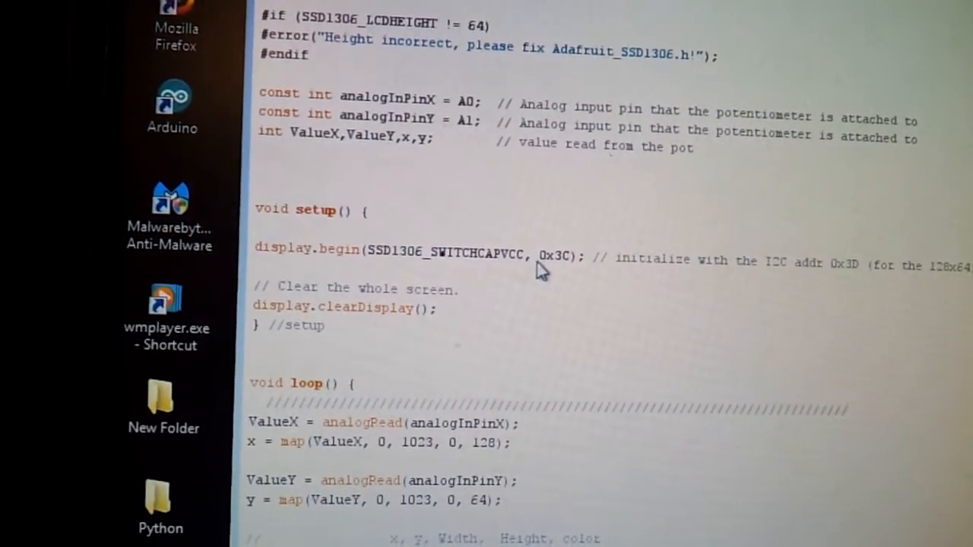
pyautogui.doubleClick(555, 257)
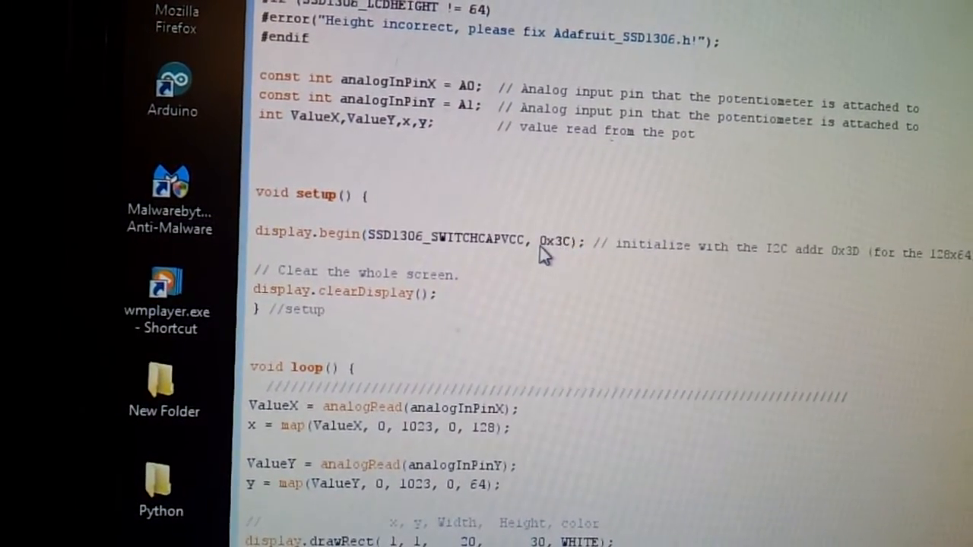
pyautogui.doubleClick(555, 234)
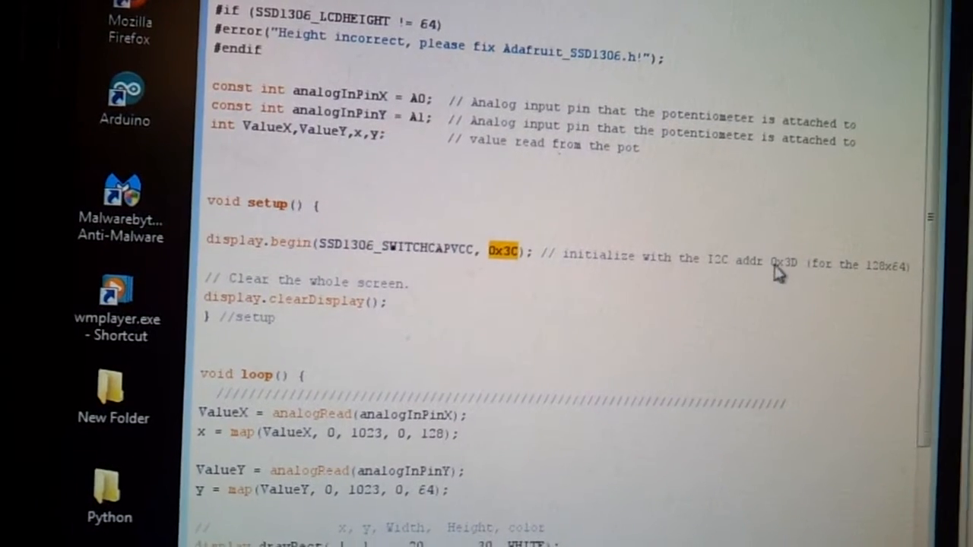
pyautogui.scroll(-3)
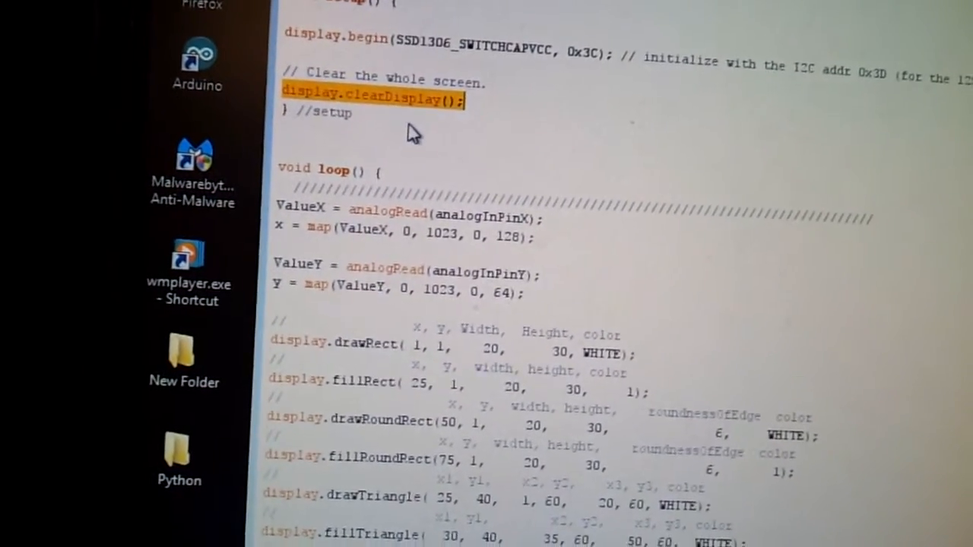
pyautogui.scroll(-3)
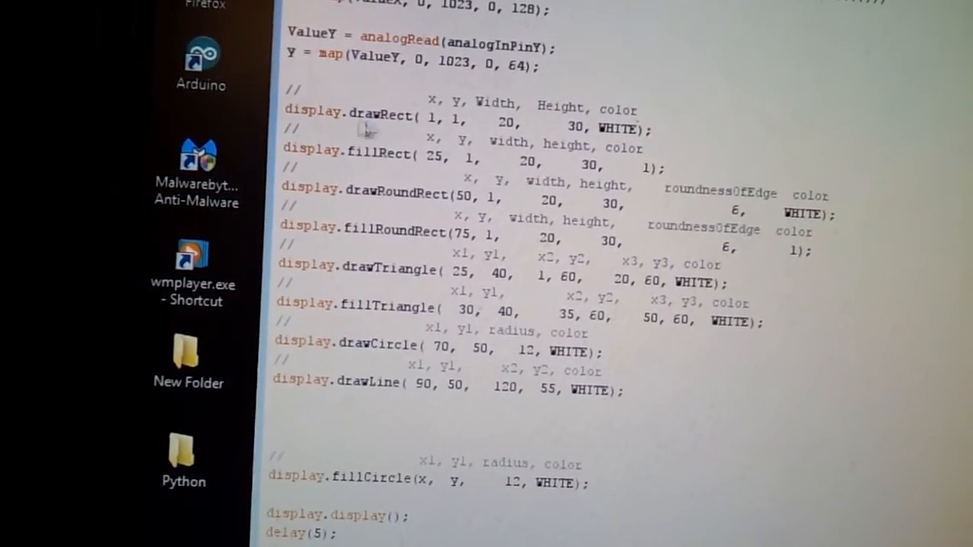